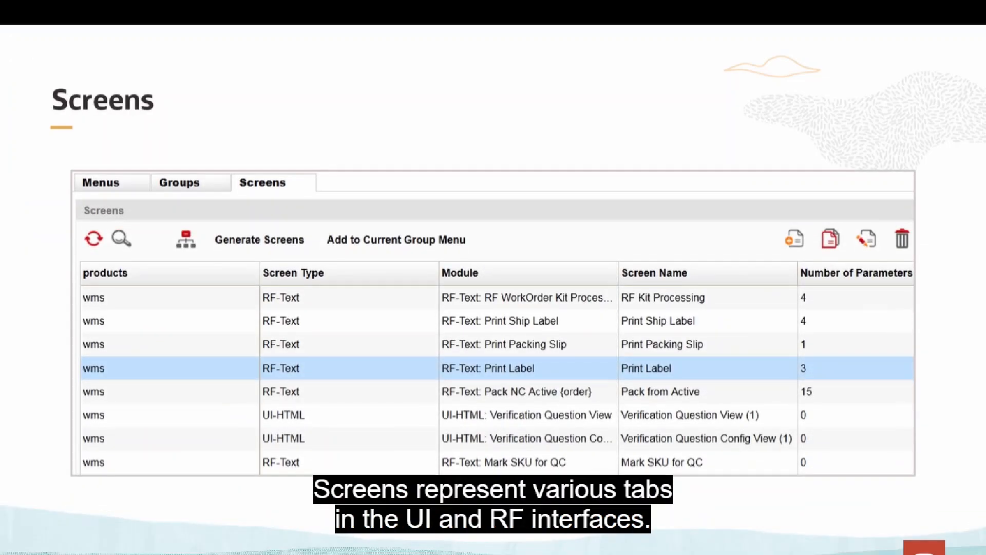
pyautogui.moveTo(749, 255)
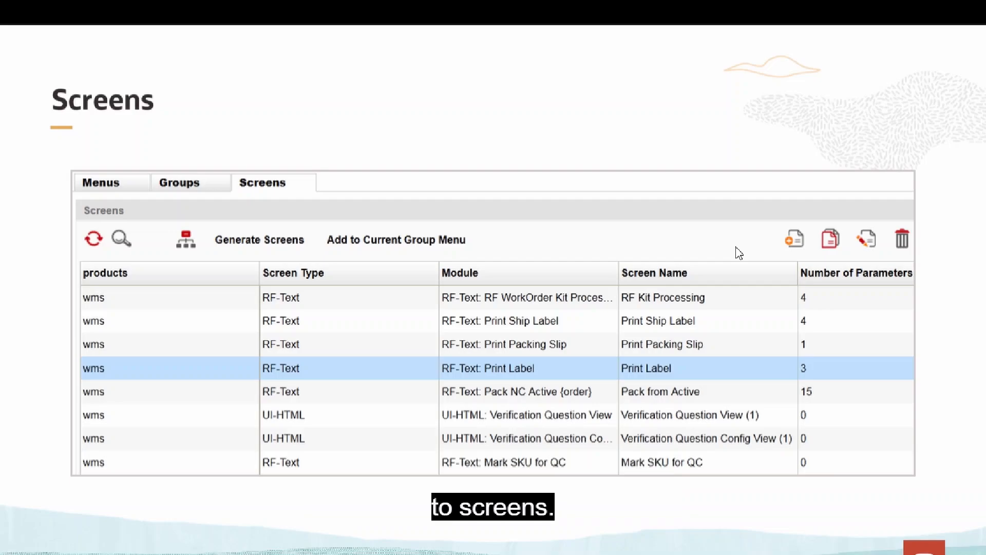
pyautogui.moveTo(729, 271)
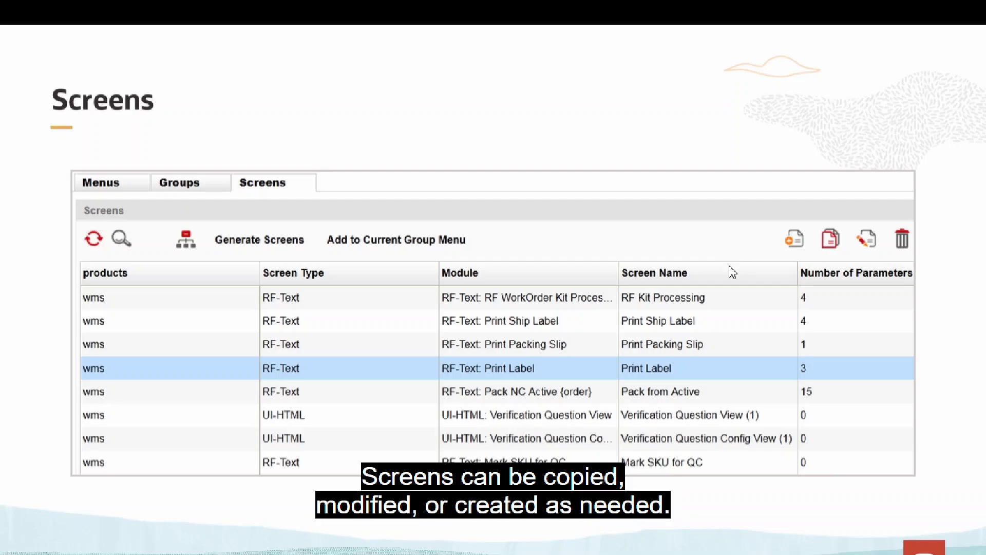
pyautogui.moveTo(738, 326)
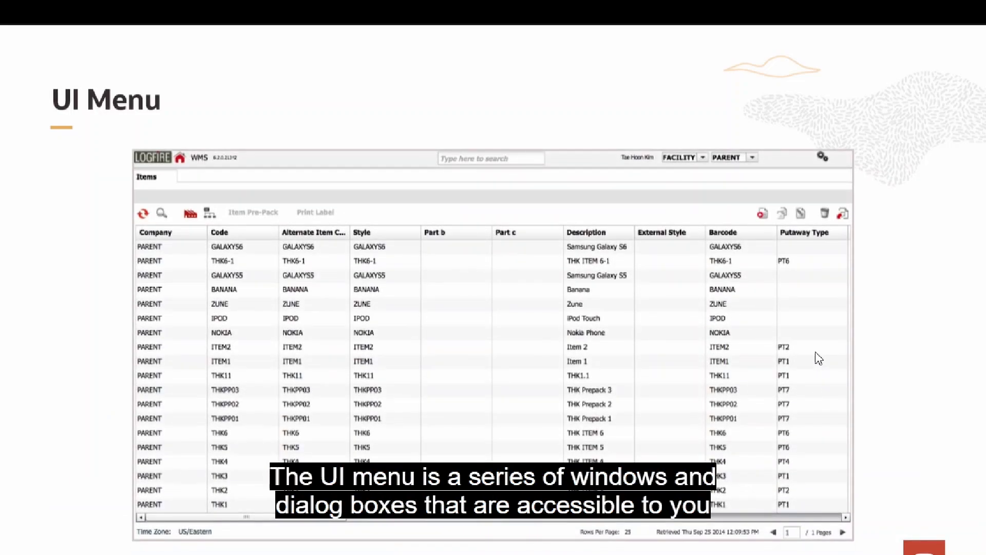
pyautogui.moveTo(864, 336)
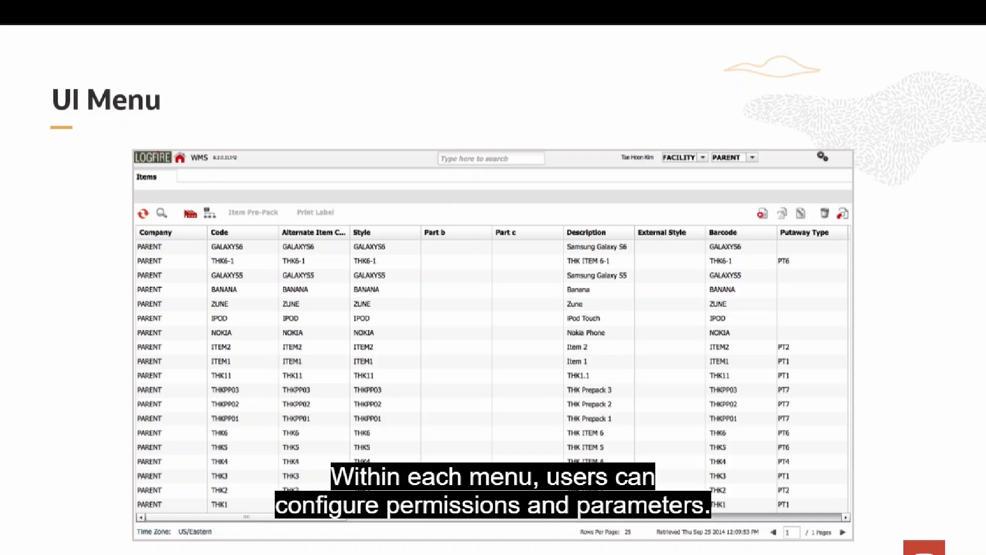
pyautogui.moveTo(881, 350)
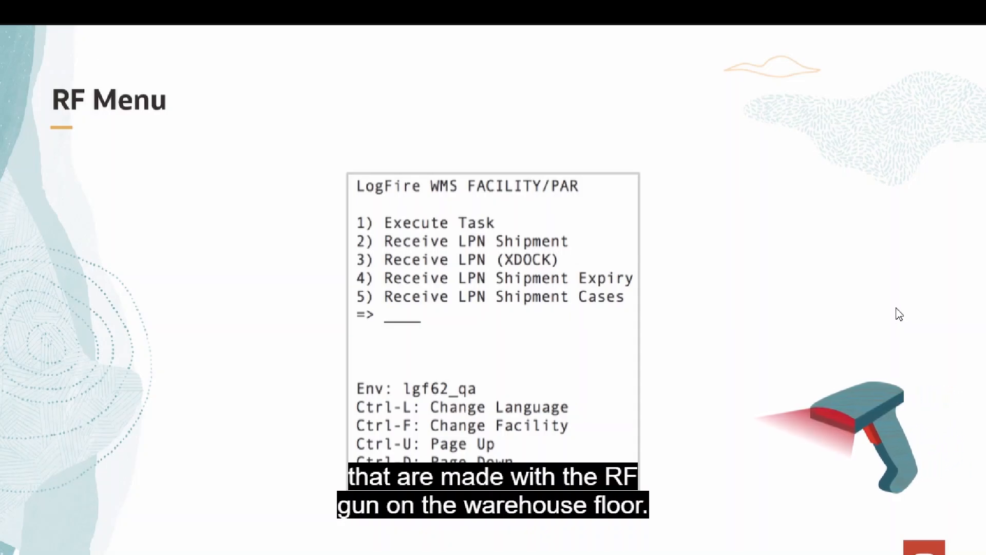
pyautogui.moveTo(930, 299)
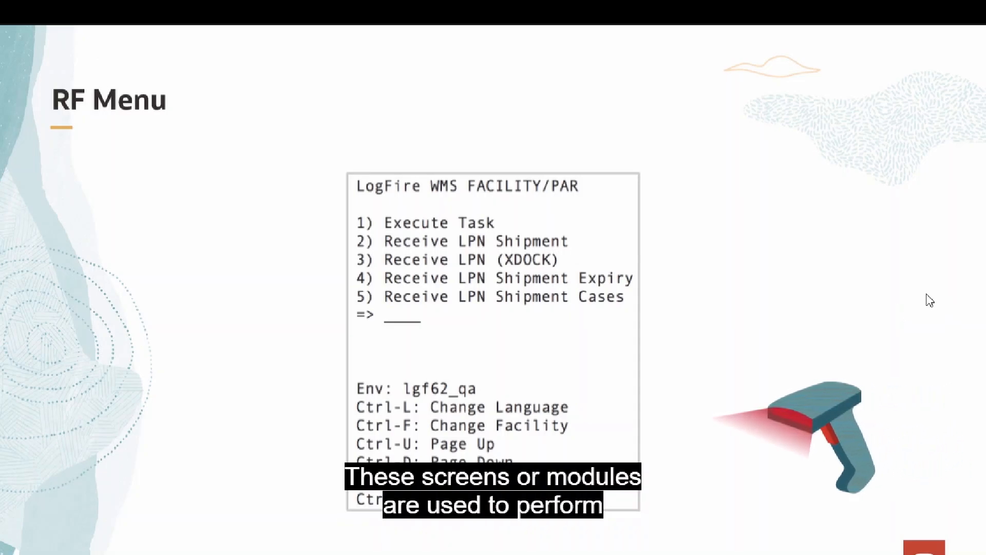